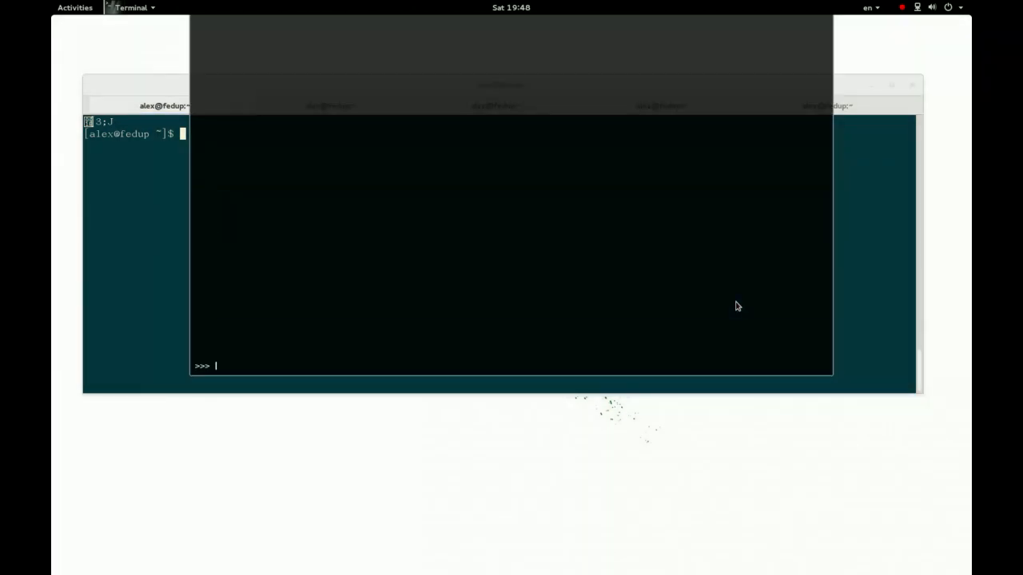
- Write a note in the Evaluator about the amazing terminal search provider bringing focus inside the tabs
{"action": "type", "text": "the amazin"}
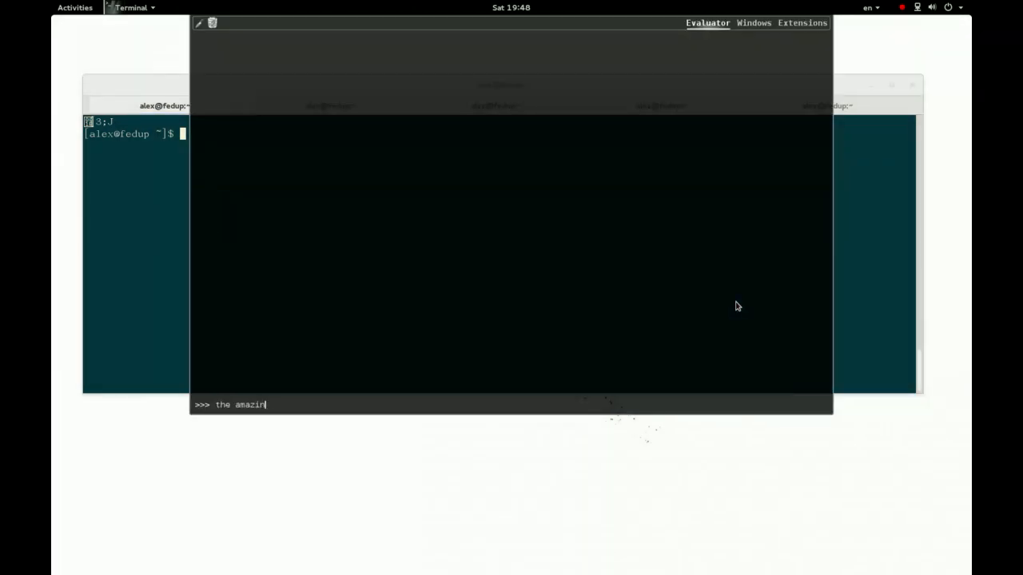
{"action": "type", "text": "g terminal search pr"}
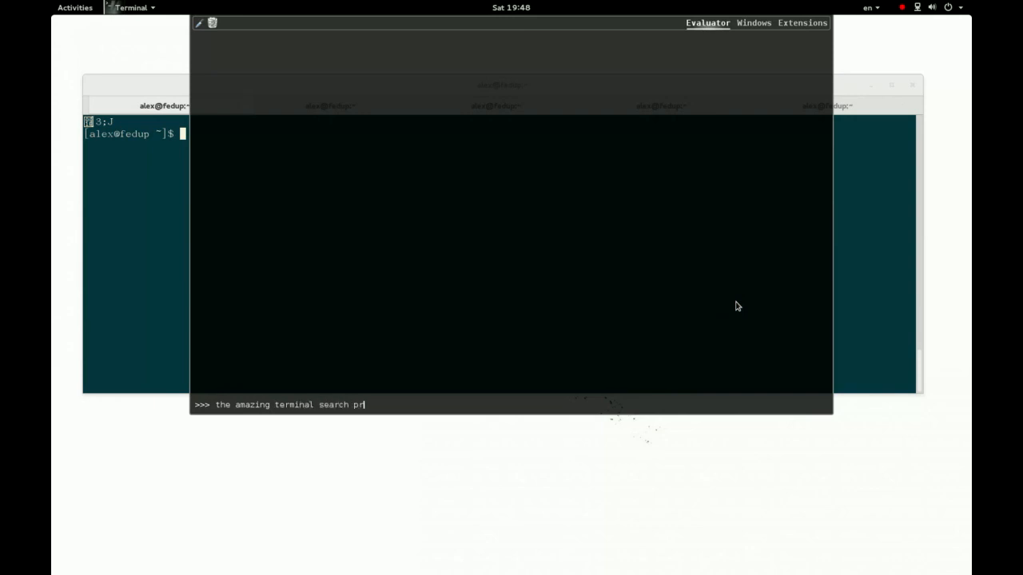
{"action": "type", "text": "ovider that can b"}
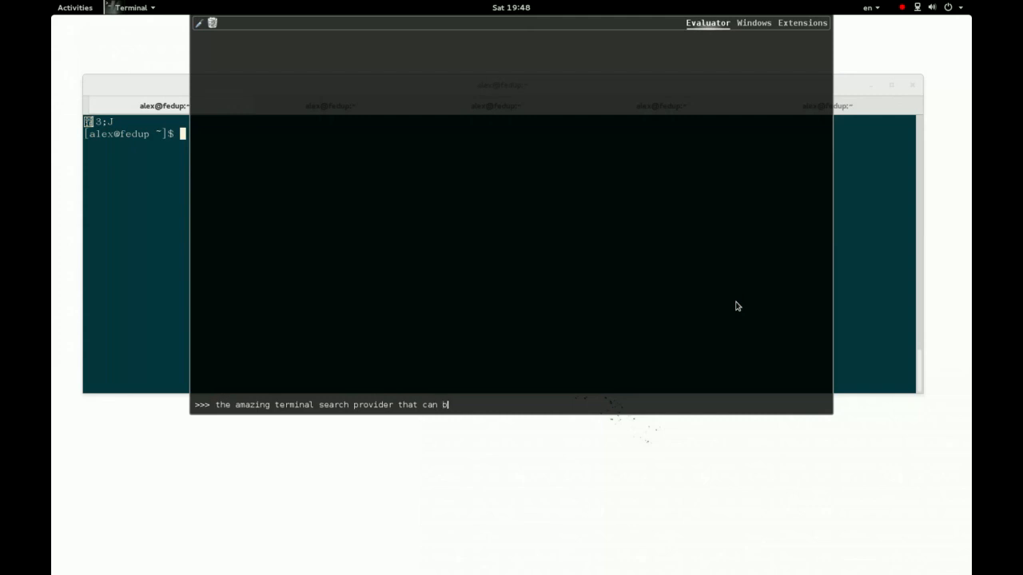
{"action": "type", "text": "ring focus i"}
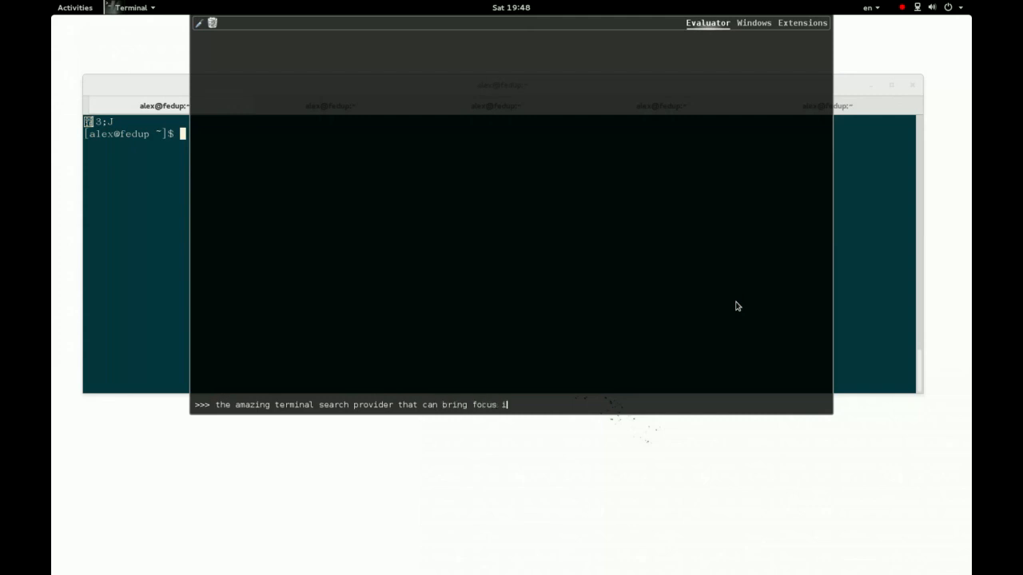
{"action": "type", "text": "nside the t"}
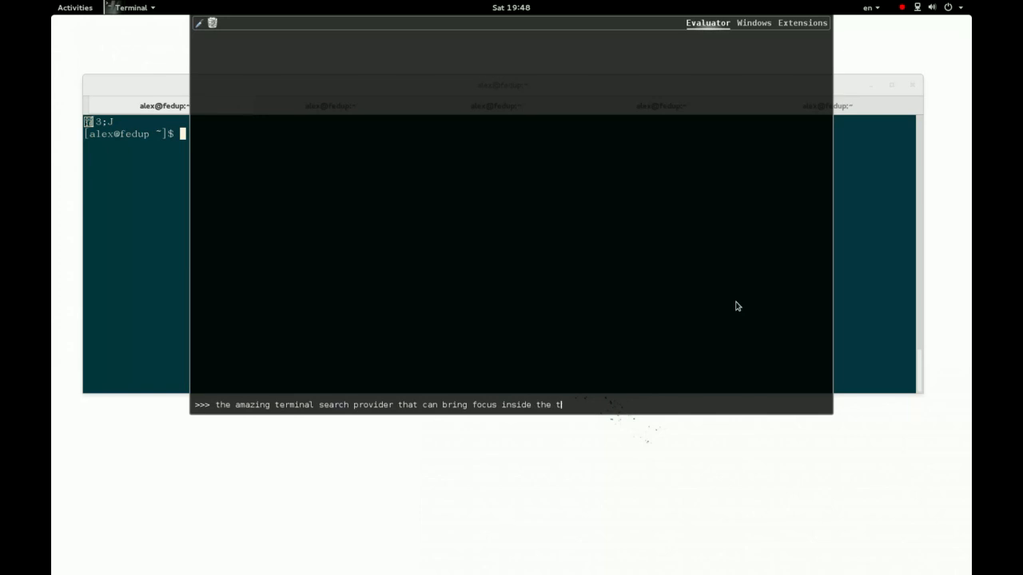
{"action": "key", "text": "Backspace"}
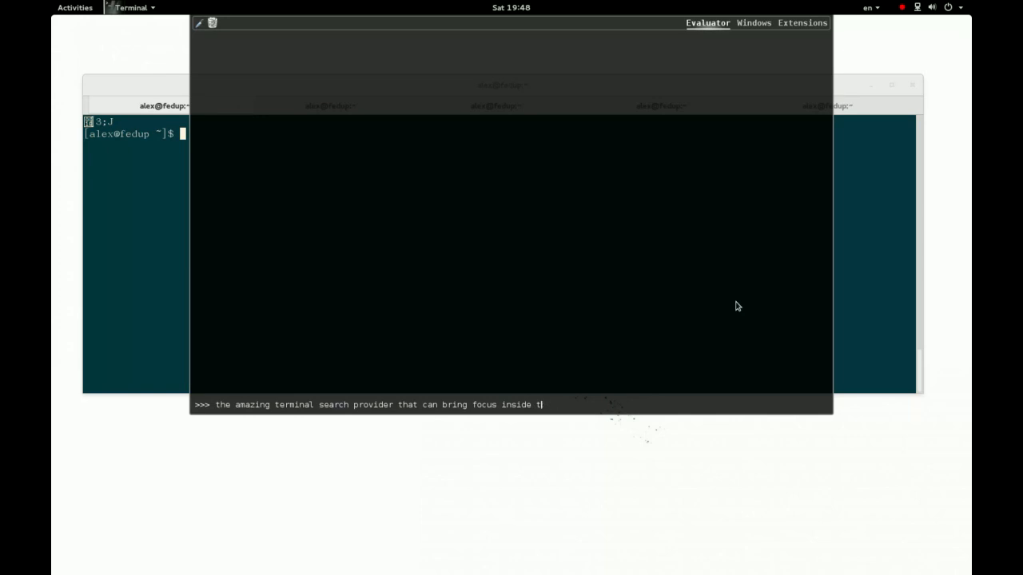
{"action": "type", "text": "abs on the sa"}
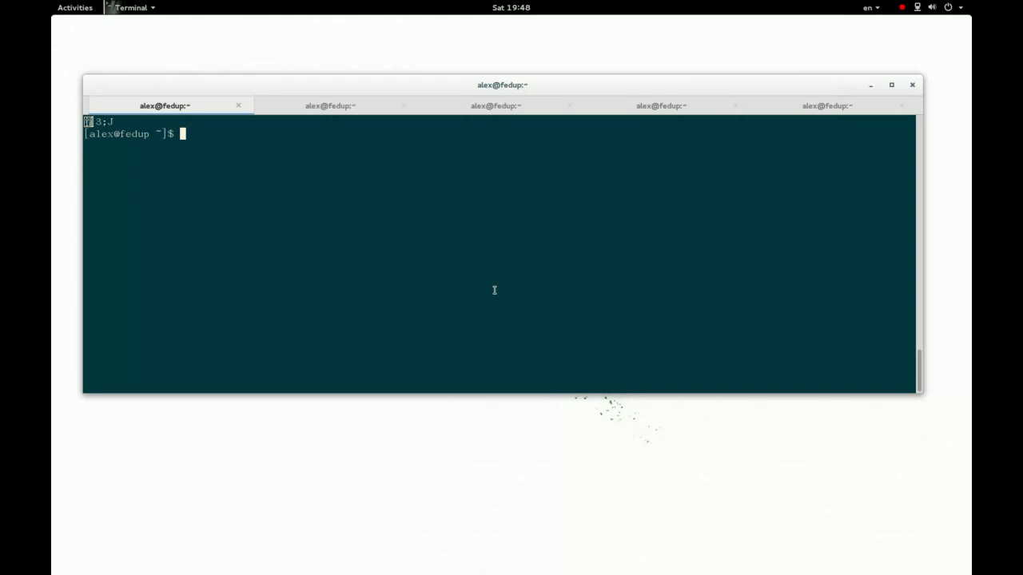
{"action": "type", "text": "clear"}
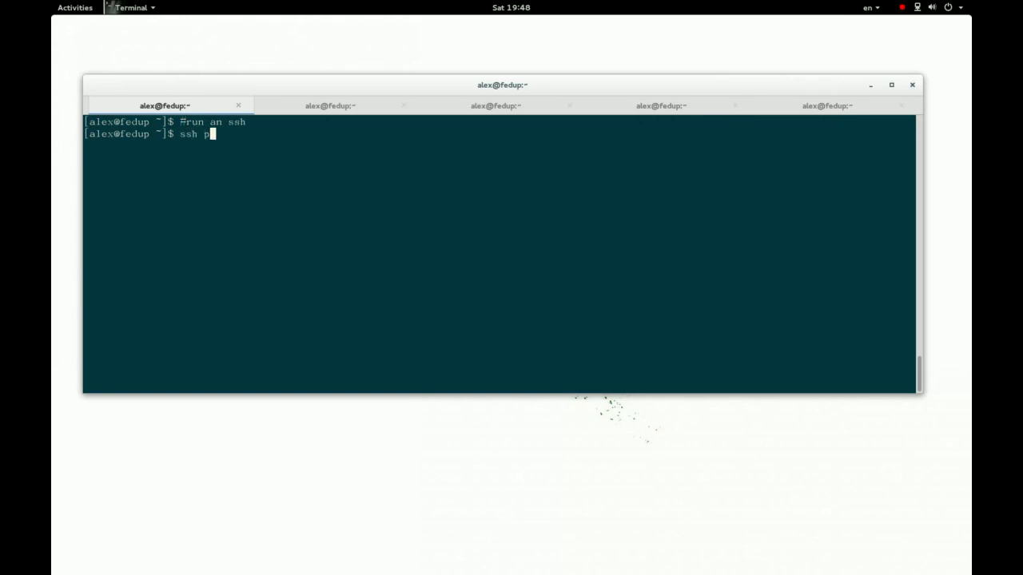
{"action": "type", "text": "i@192.168.1.102"}
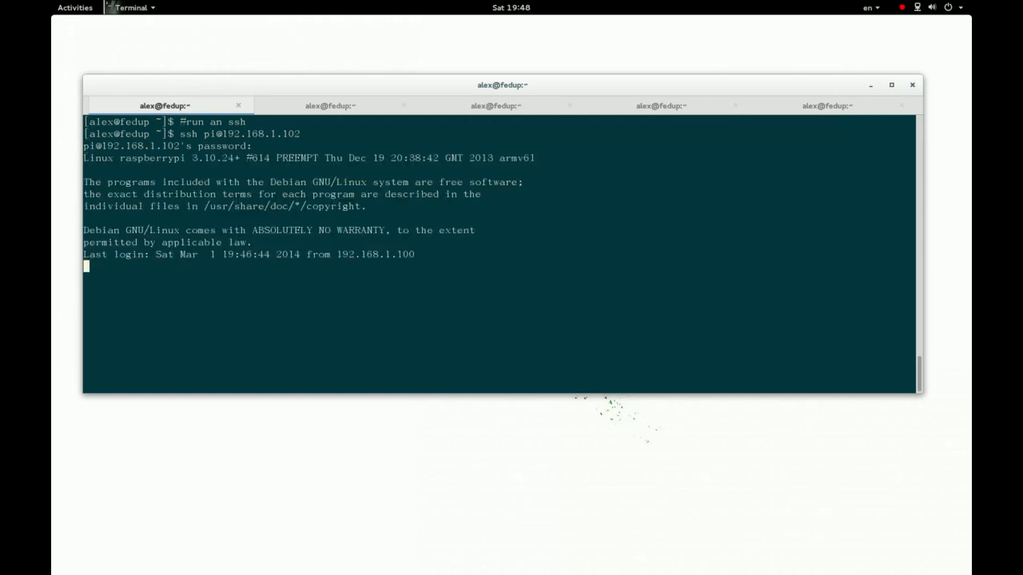
{"action": "left_click", "coordinate": [329, 106]}
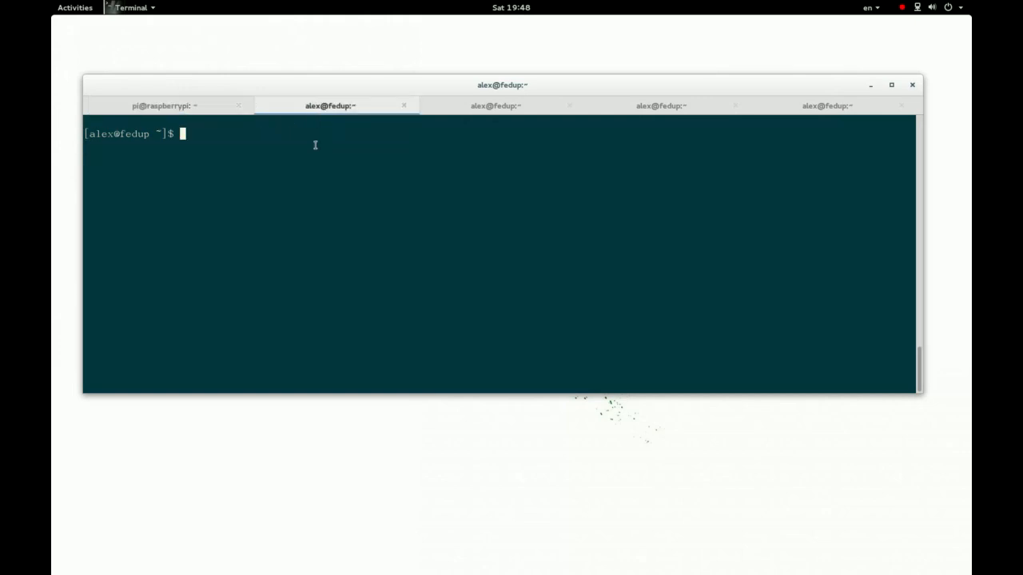
- Note '#run top' in the second tab and move to the third tab
{"action": "type", "text": "run top"}
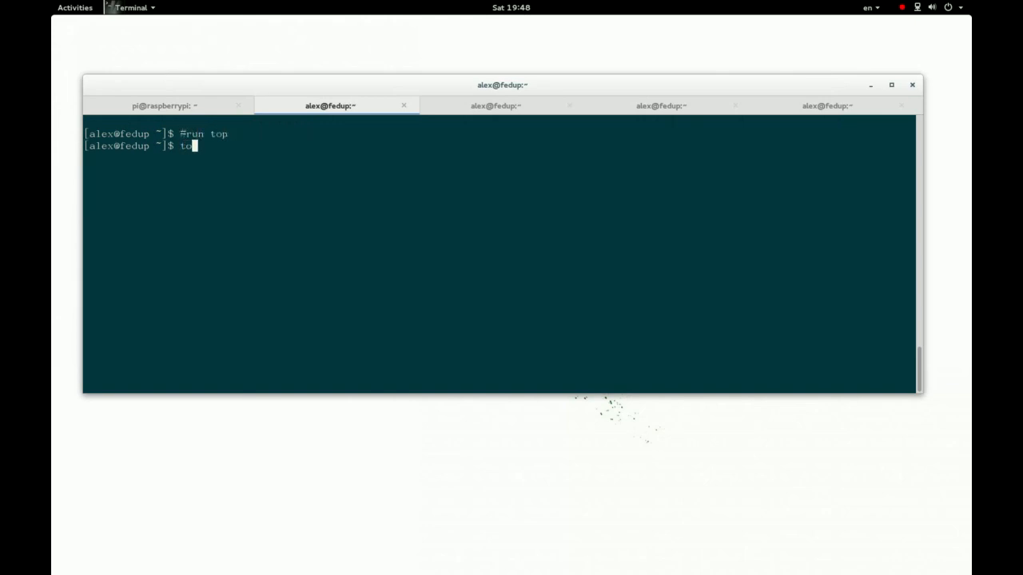
{"action": "left_click", "coordinate": [496, 105]}
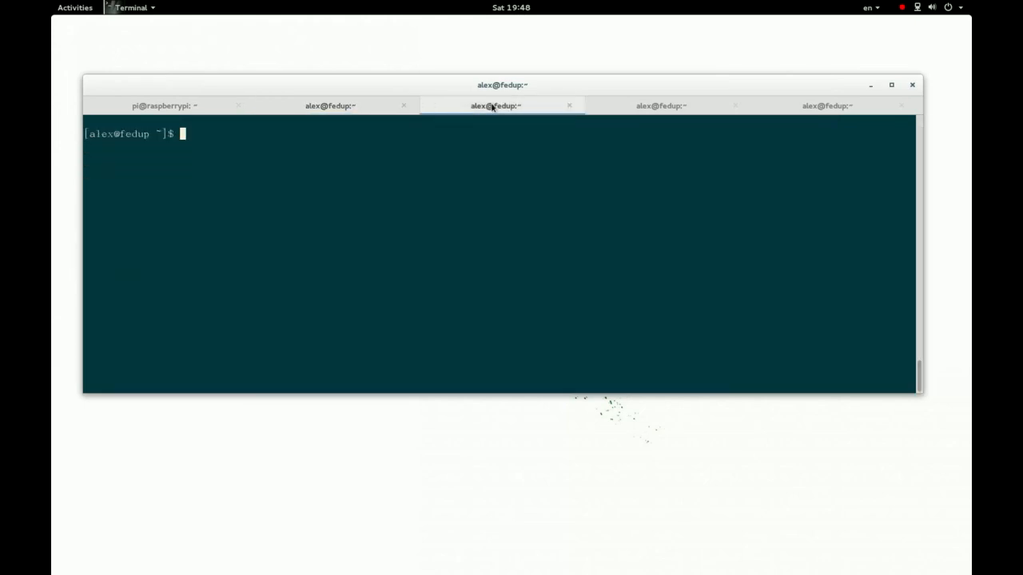
{"action": "mouse_move", "coordinate": [413, 170]}
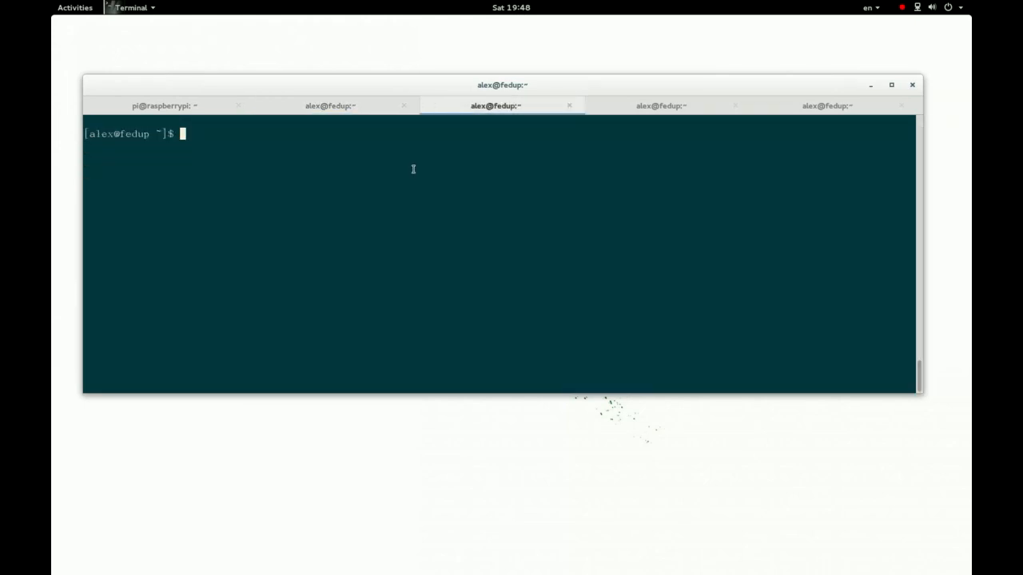
- Comment '#run a node server' and run node Goops/Goops-Server/app.js, then move to the fourth tab
{"action": "type", "text": "#run a node server"}
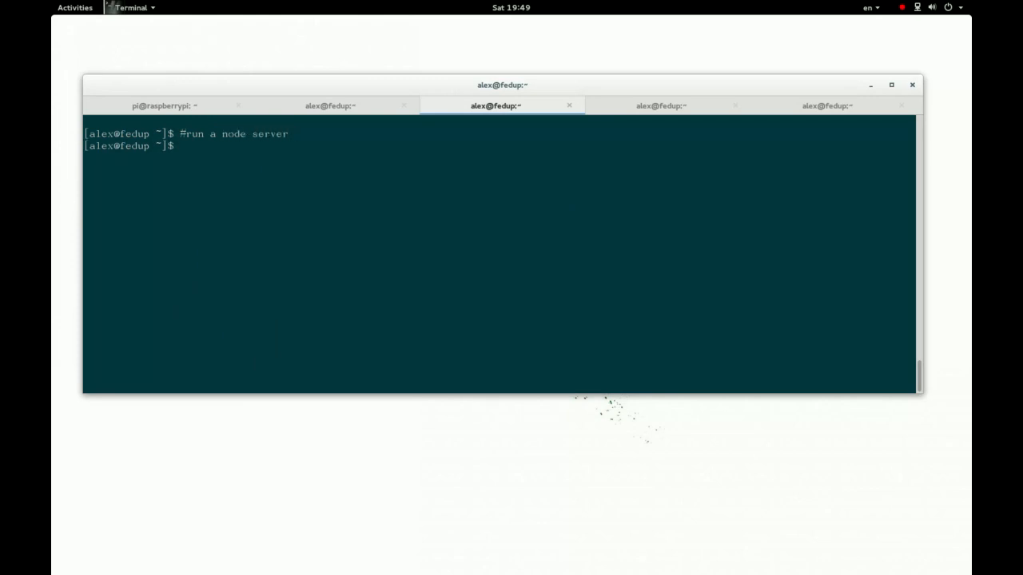
{"action": "type", "text": "node Go"}
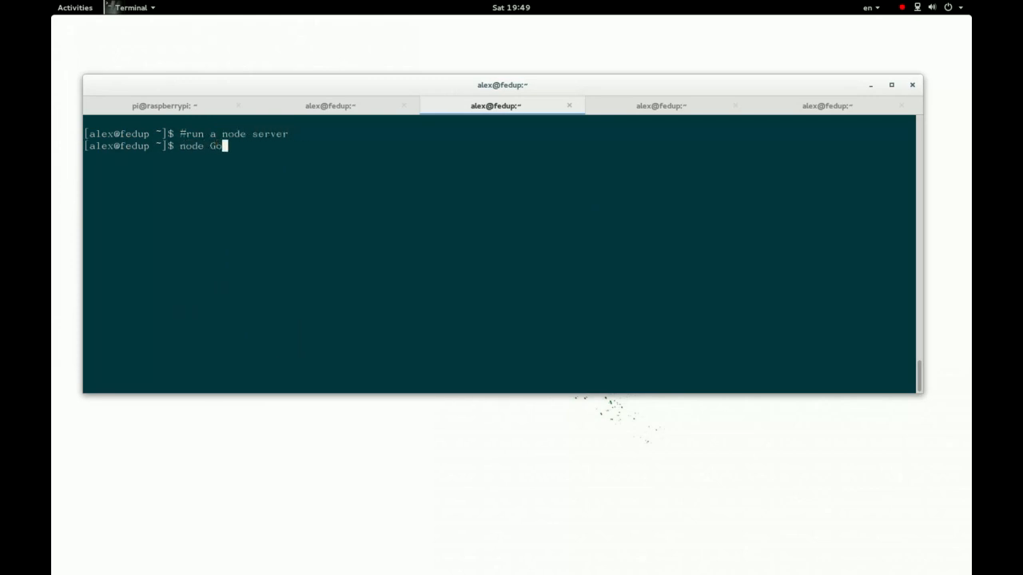
{"action": "type", "text": "ops/Goops-Server/app.js"}
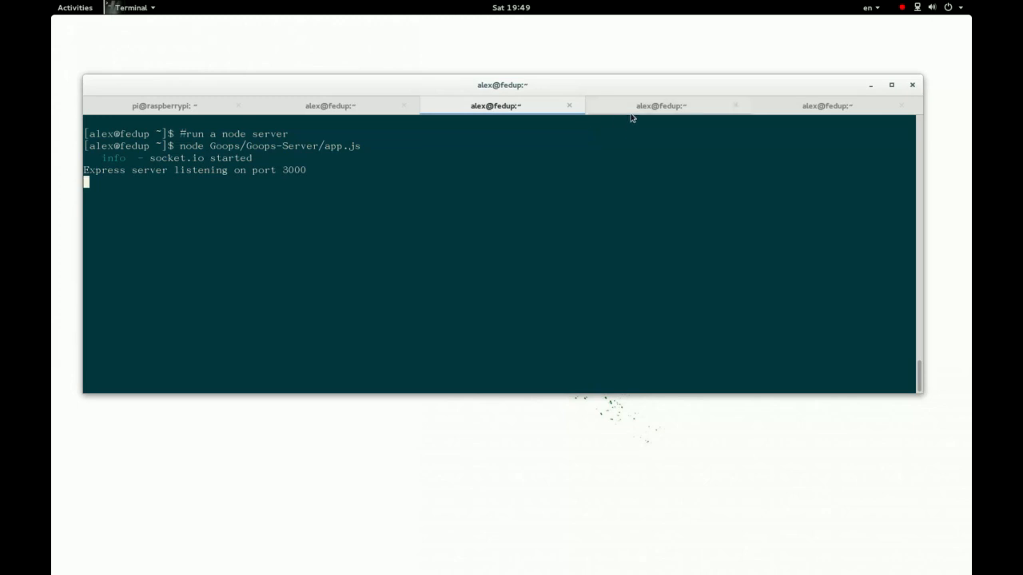
{"action": "left_click", "coordinate": [661, 105]}
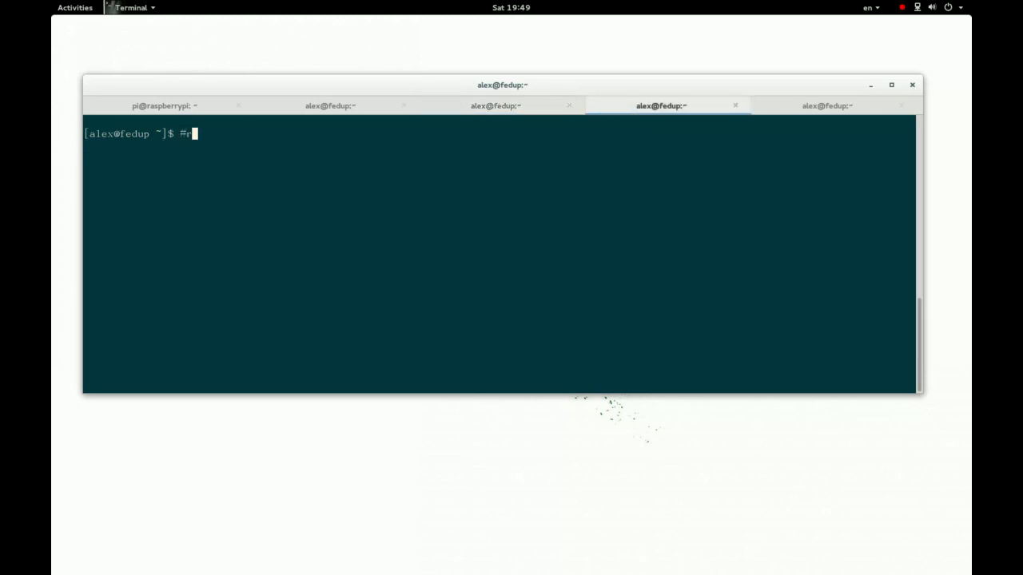
- Comment '#run a db connection' and begin the mongo goopsdb command
{"action": "type", "text": "un a db"}
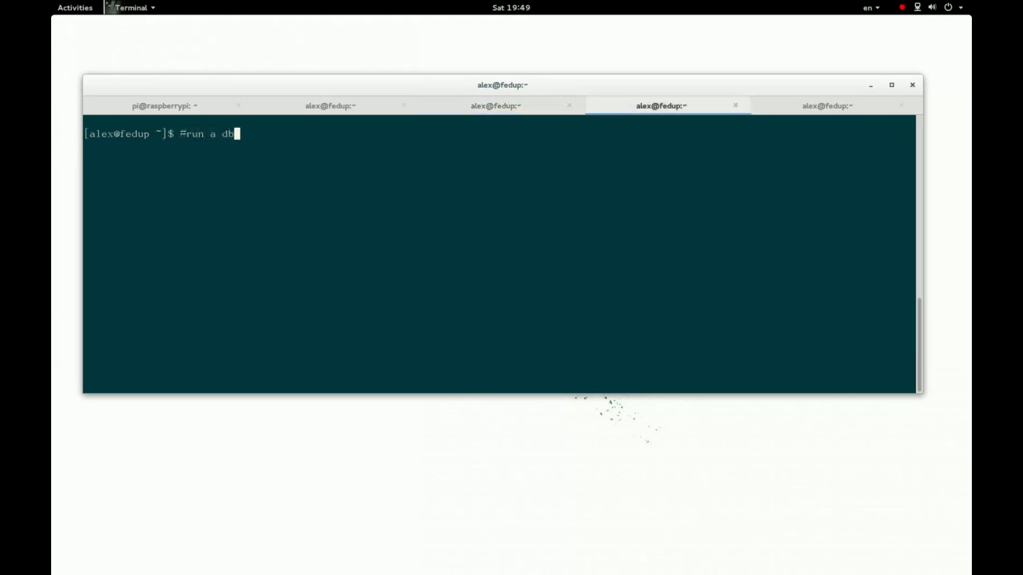
{"action": "type", "text": "connection"}
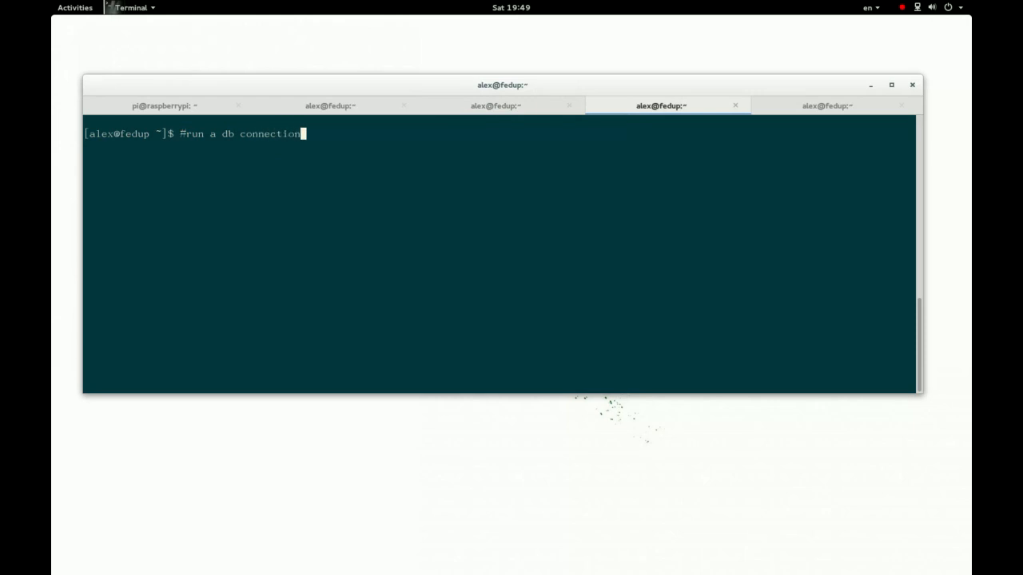
{"action": "type", "text": "mo"}
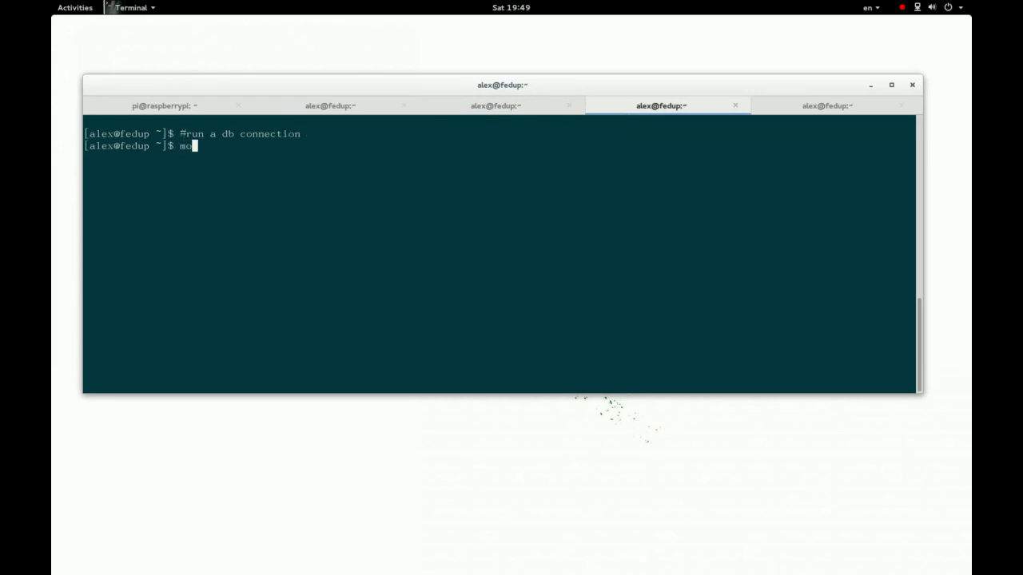
{"action": "type", "text": "ngo"}
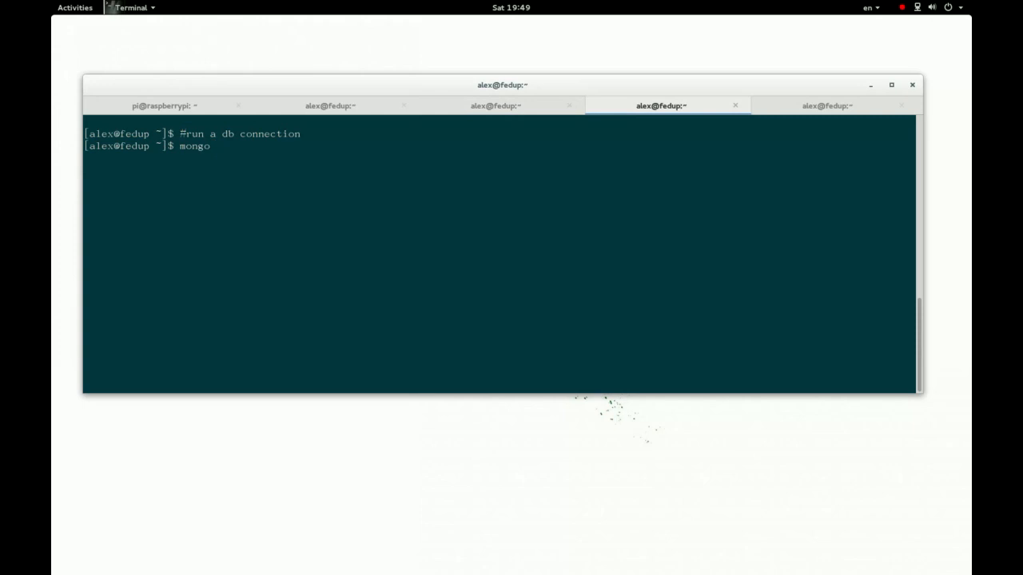
{"action": "type", "text": "g"}
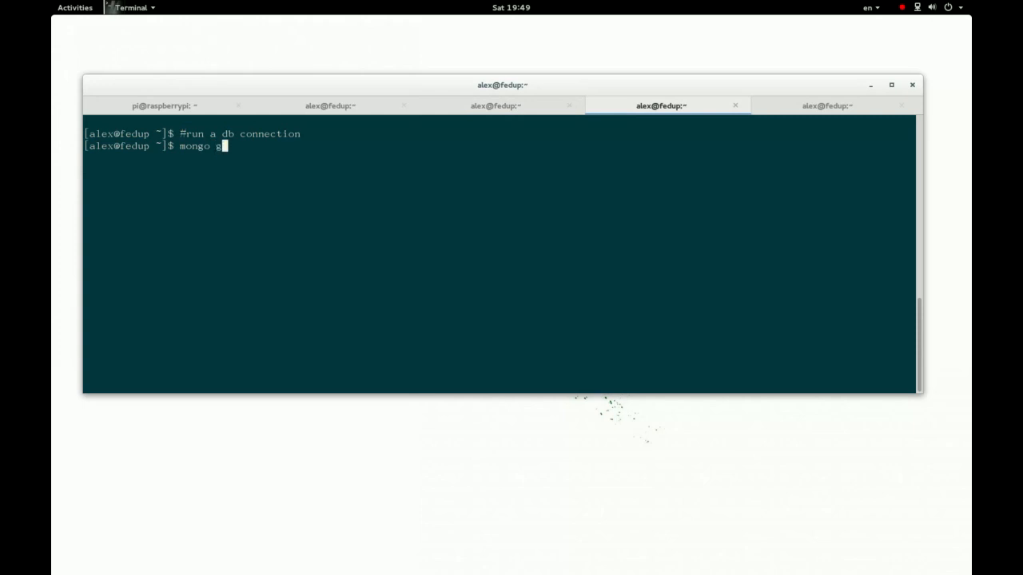
{"action": "type", "text": "oopsd"}
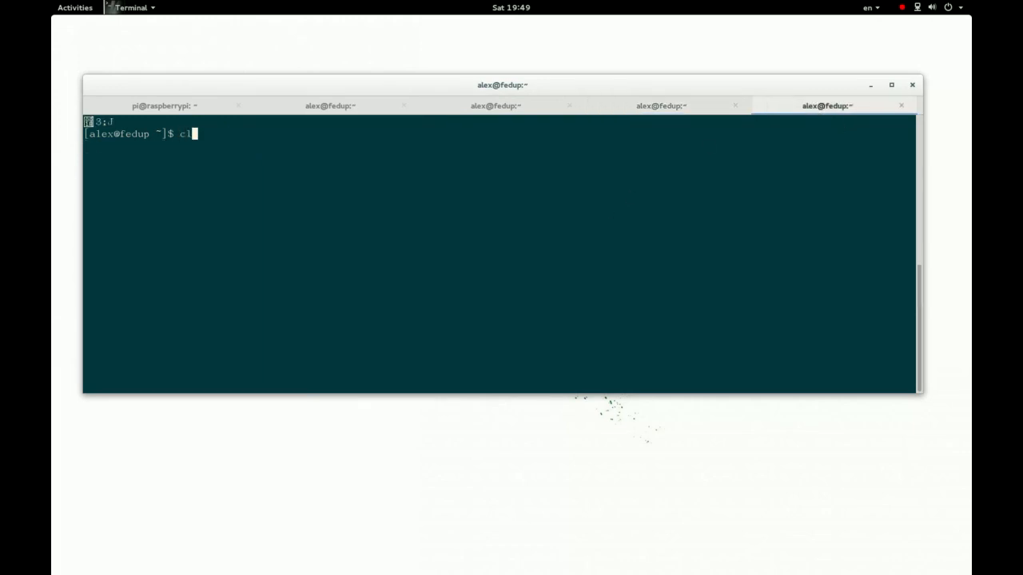
- Comment '#run a second db connection', run mongo against test, and bring up Activities
{"action": "key", "text": "Return"}
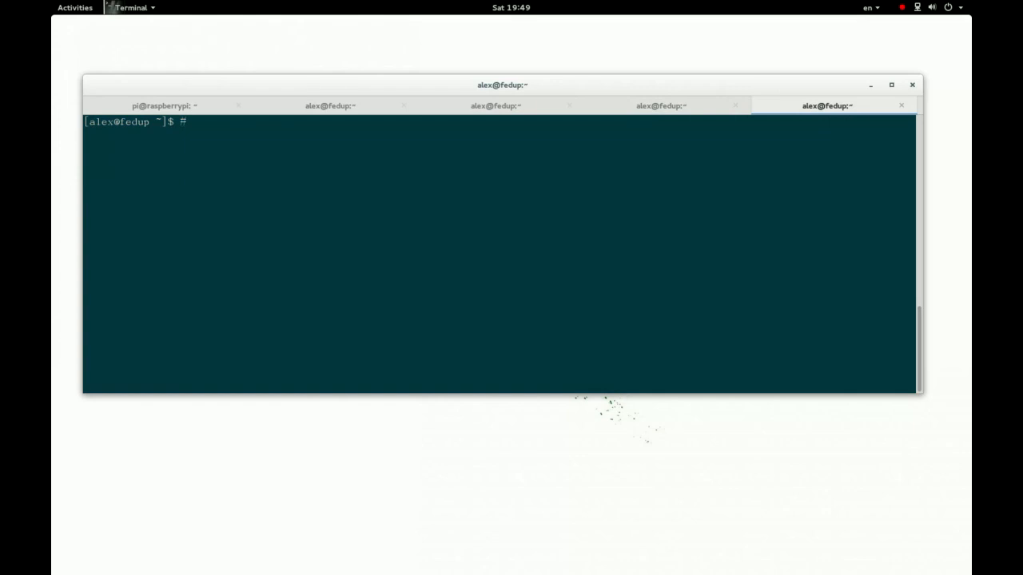
{"action": "type", "text": "run a second"}
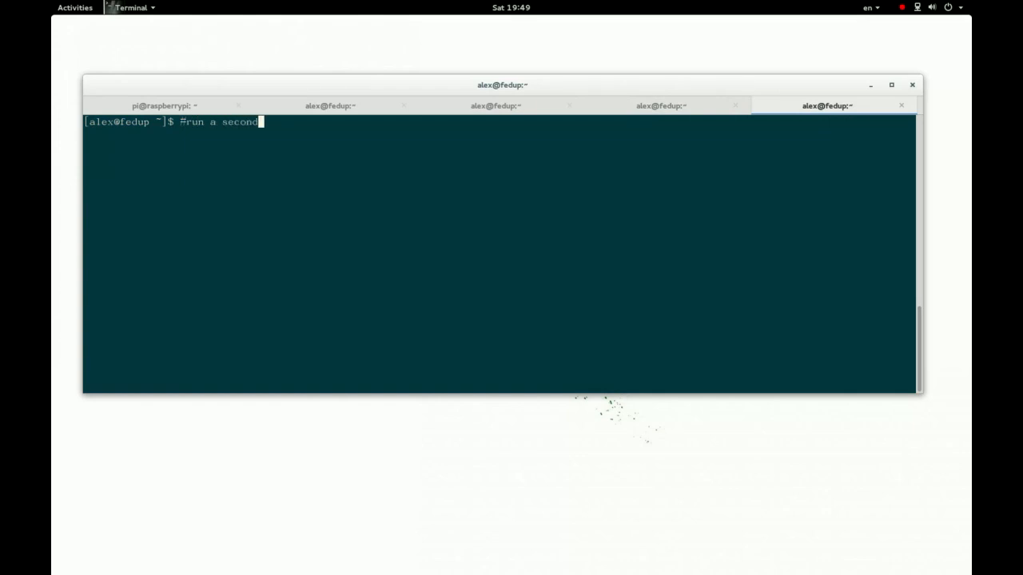
{"action": "type", "text": "db cop"}
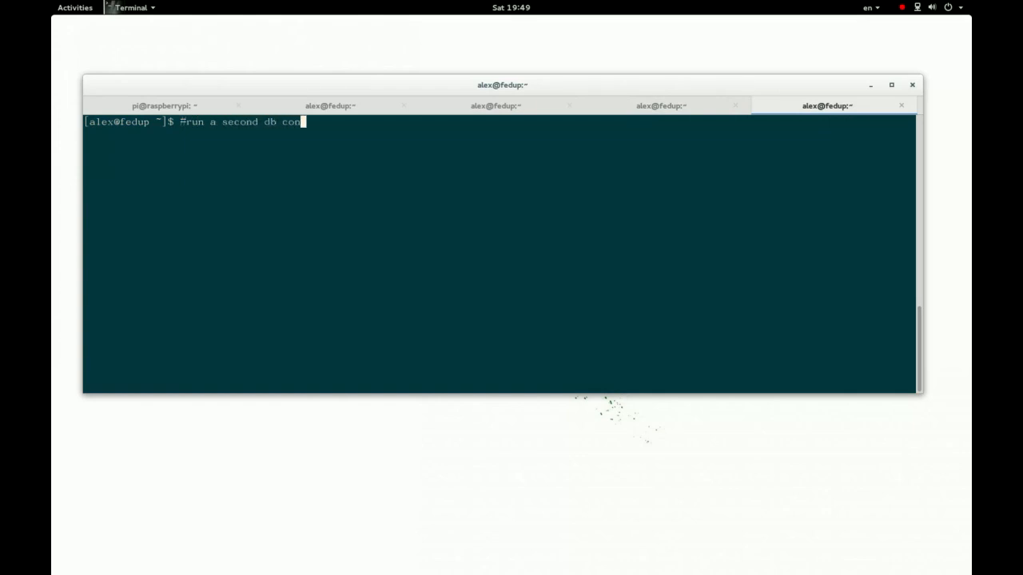
{"action": "type", "text": "nection"}
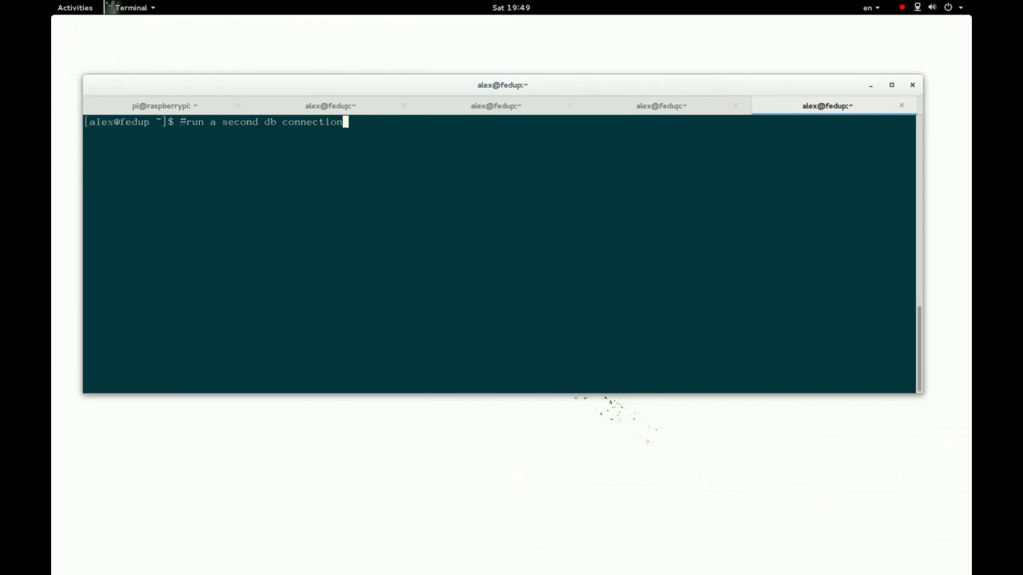
{"action": "type", "text": "monf"}
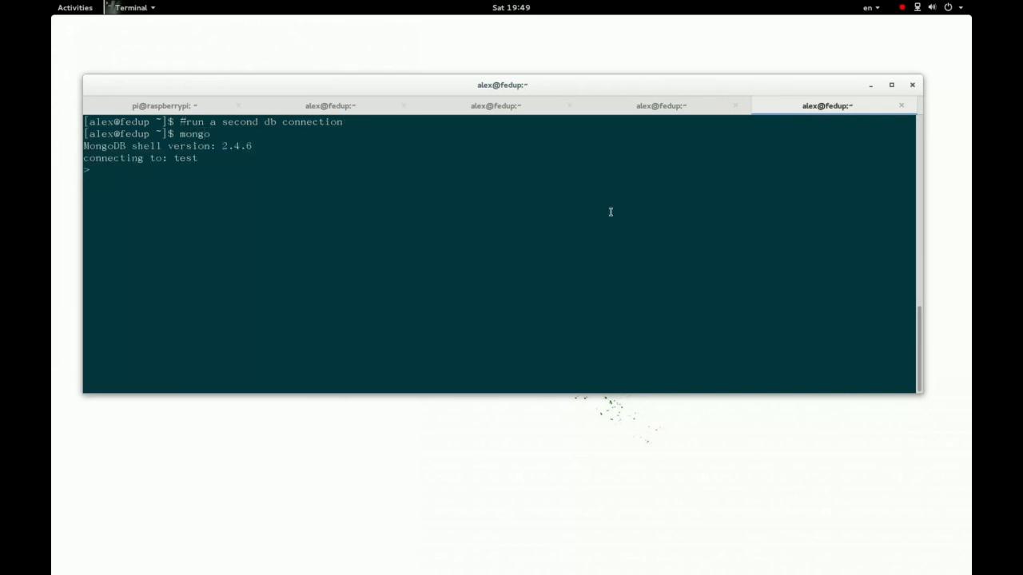
{"action": "left_click", "coordinate": [73, 6]}
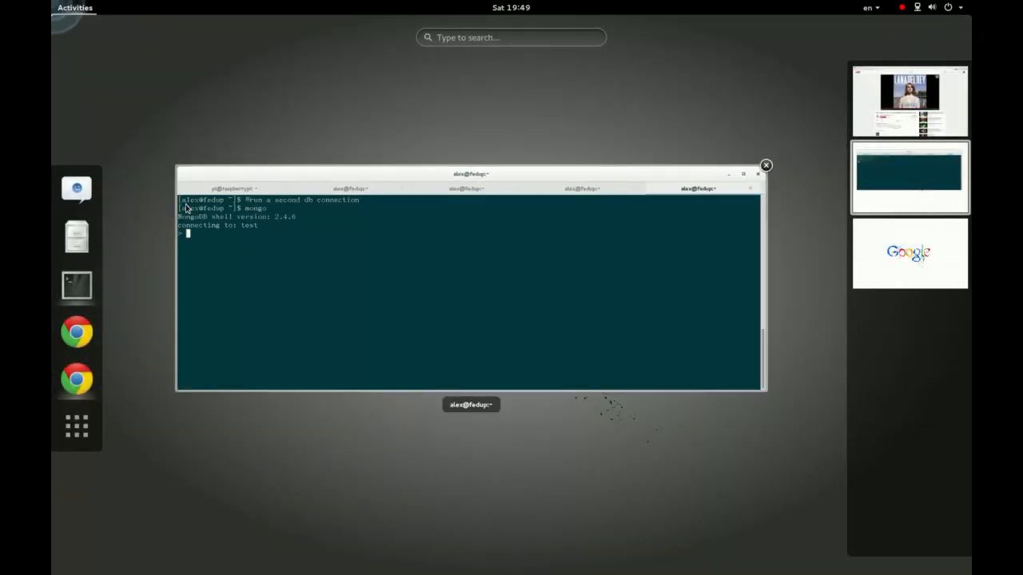
- Search the overview for mongo and jump to the terminal tab connecting to goopsdb
{"action": "type", "text": "ssh"}
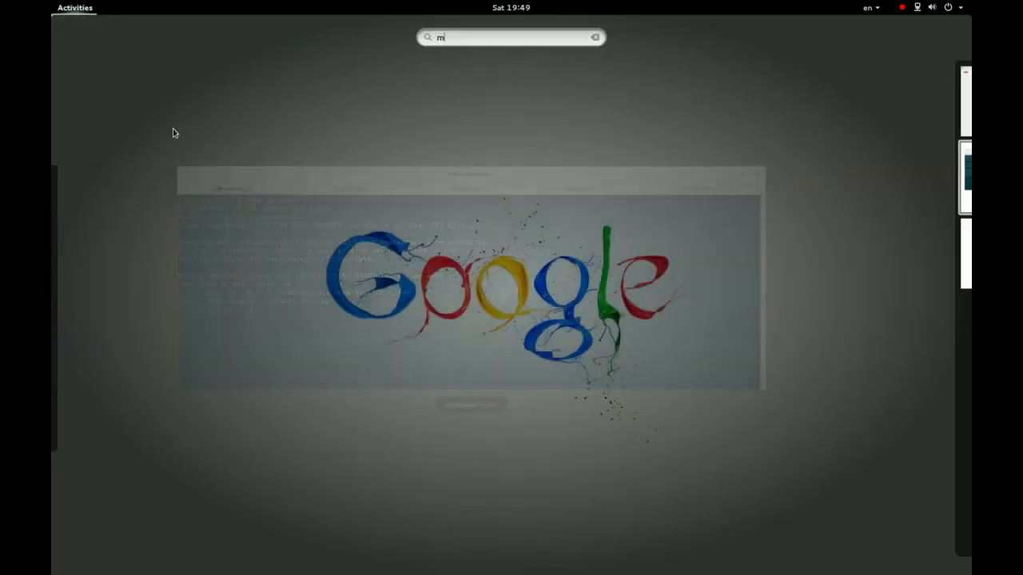
{"action": "type", "text": "ongo"}
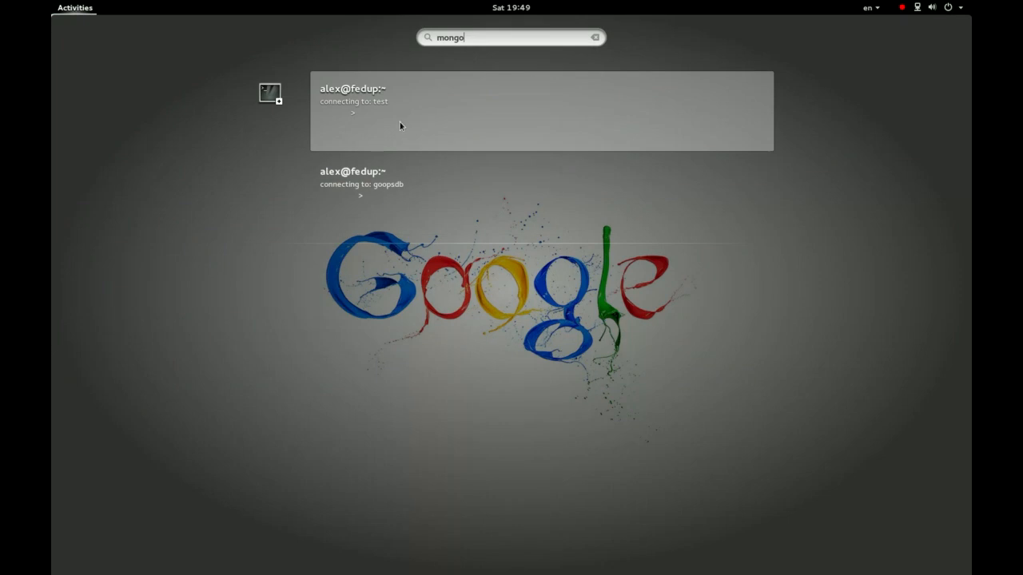
{"action": "left_click", "coordinate": [540, 112]}
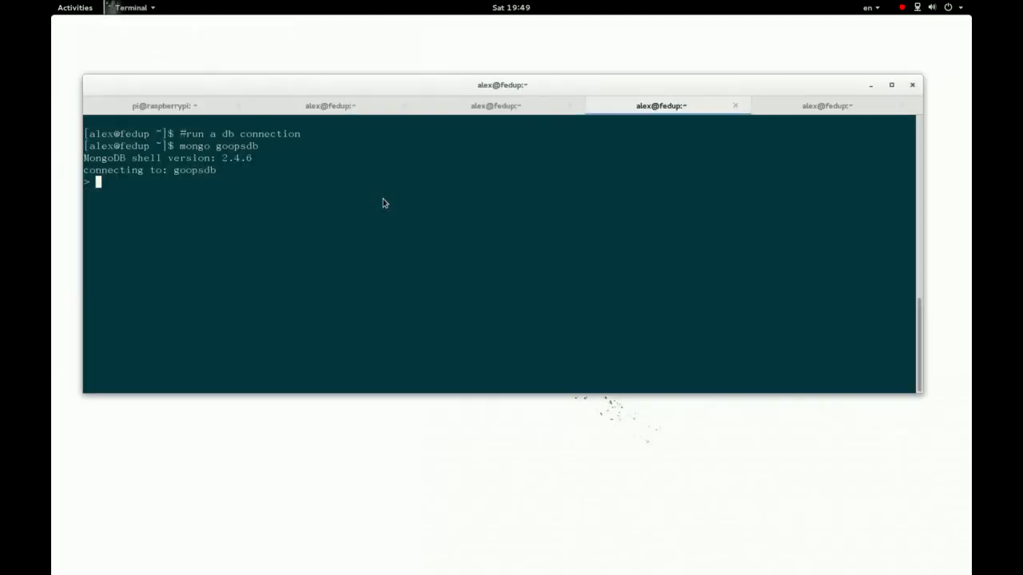
- Search Activities for top and jump to the terminal tab running top
{"action": "left_click", "coordinate": [74, 7]}
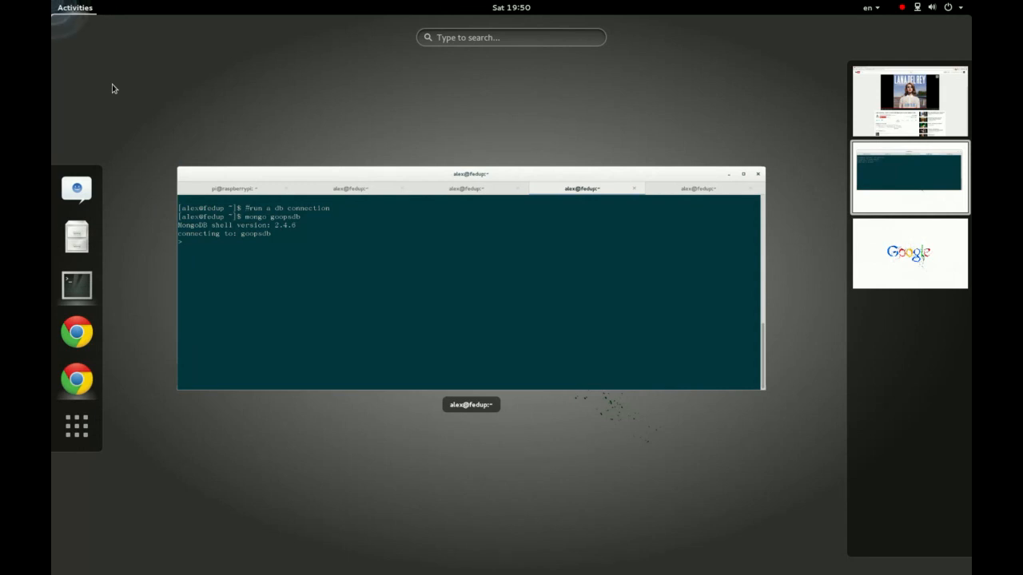
{"action": "type", "text": "mongo"}
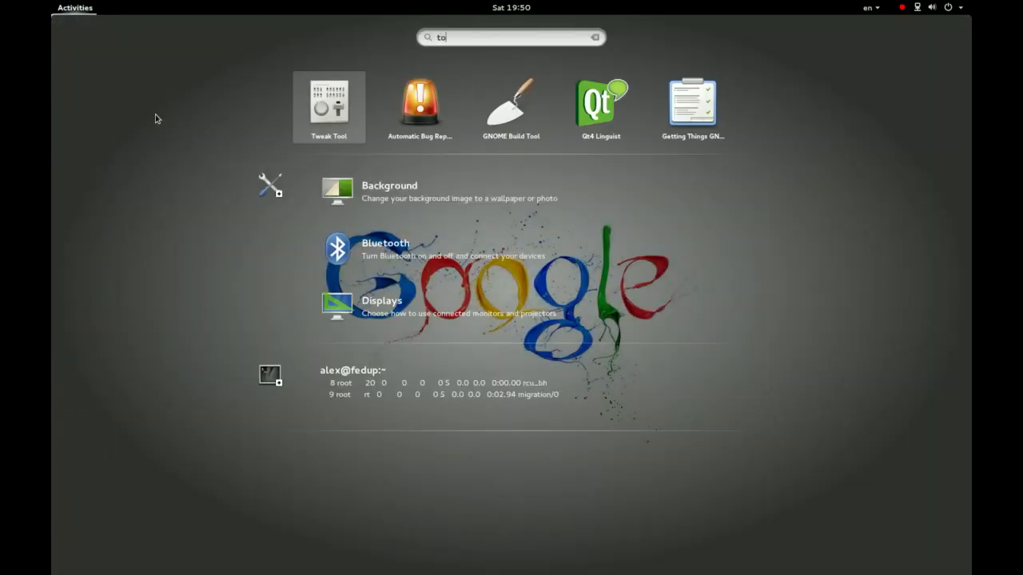
{"action": "type", "text": "p"}
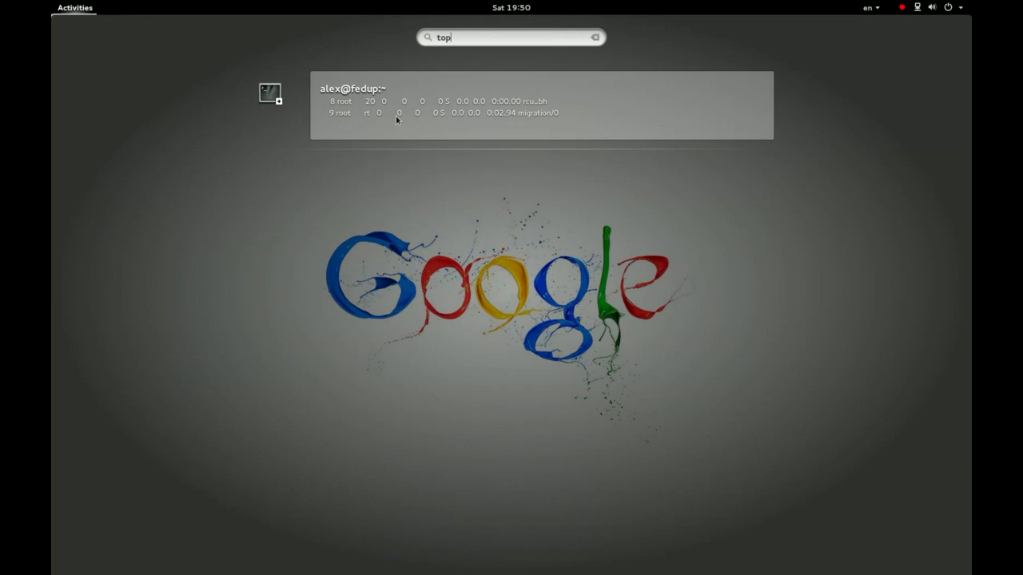
{"action": "left_click", "coordinate": [270, 91]}
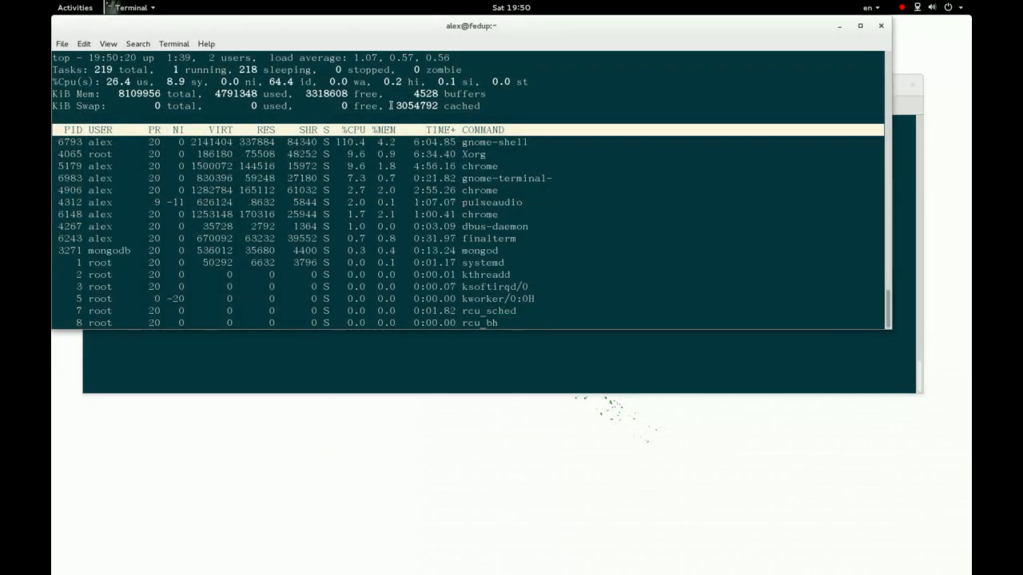
- Comment '#it is gnome 3.12 beta after all ;)' in the shell and head to Settings' search providers
{"action": "left_click", "coordinate": [74, 7]}
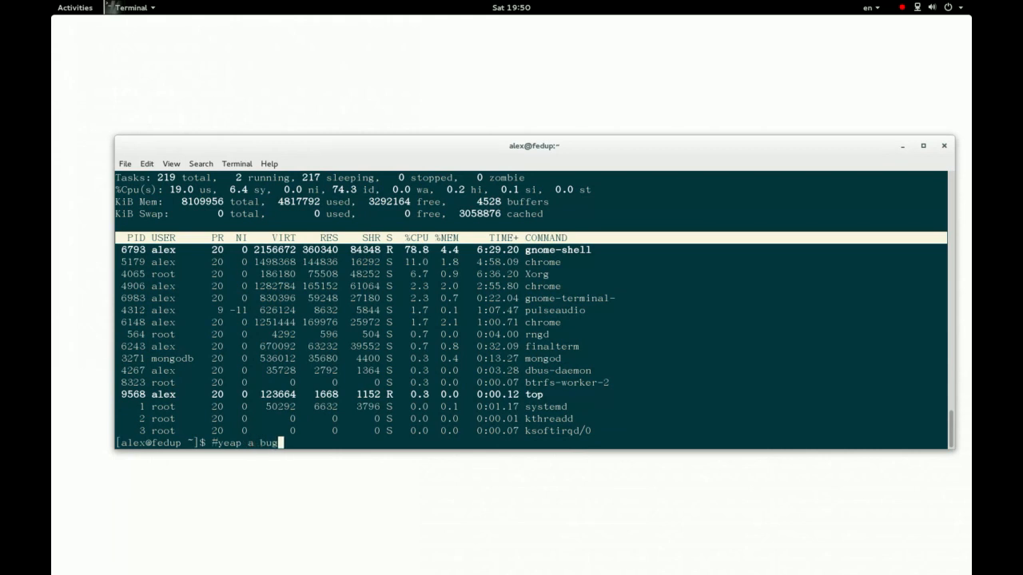
{"action": "type", "text": "#it is"}
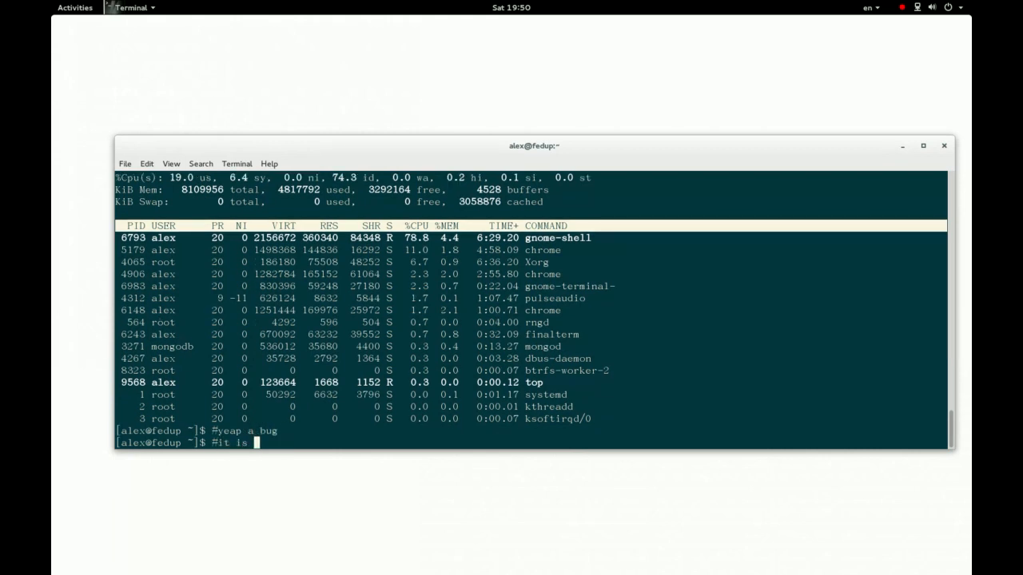
{"action": "type", "text": "gnome 3.12 bet"}
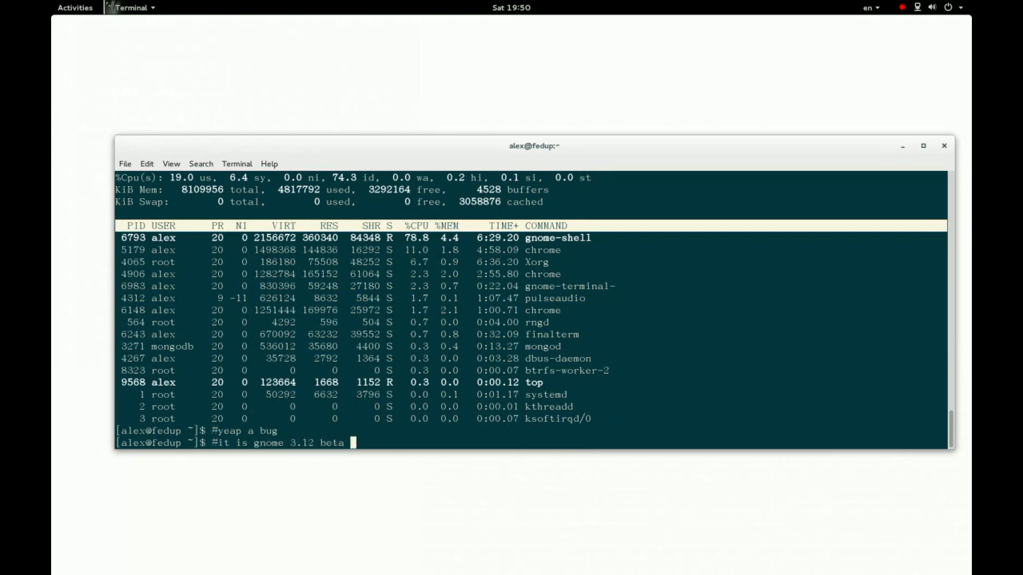
{"action": "type", "text": "after all ;)"}
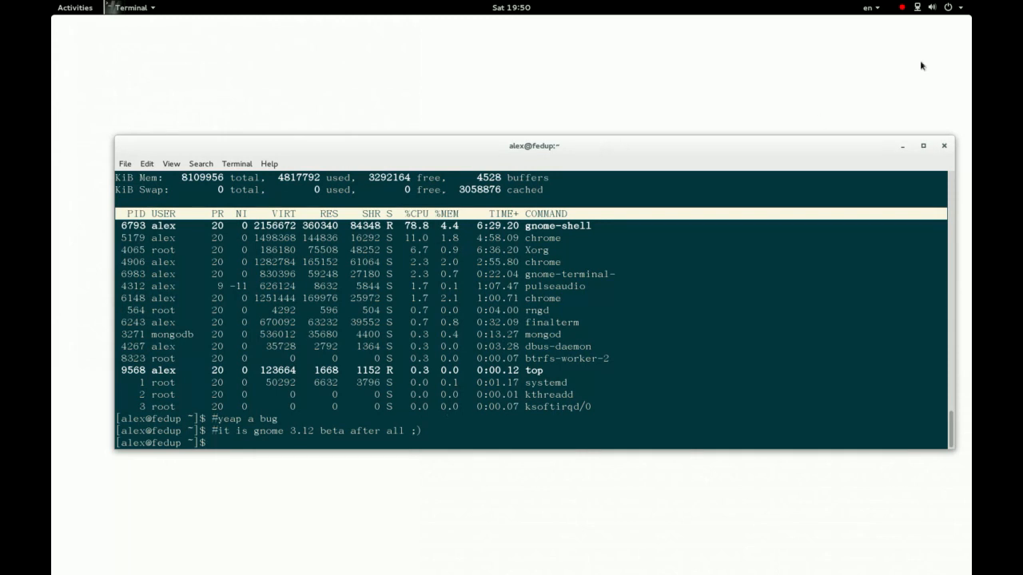
{"action": "left_click", "coordinate": [931, 6]}
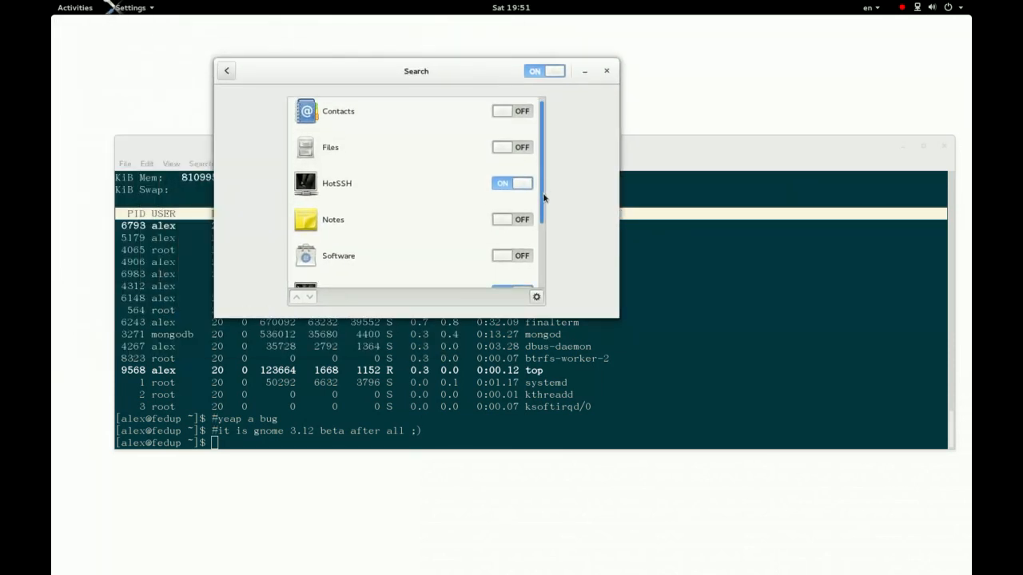
- Scroll the search provider list to Terminal, then launch Looking Glass via lg
{"action": "scroll", "scroll_direction": "down", "scroll_amount": 3}
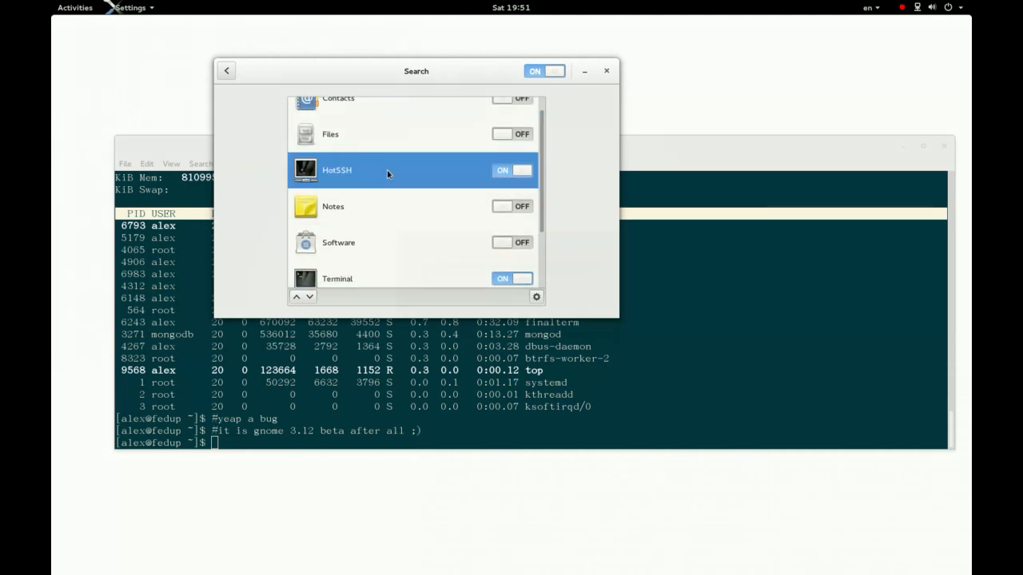
{"action": "type", "text": "lg"}
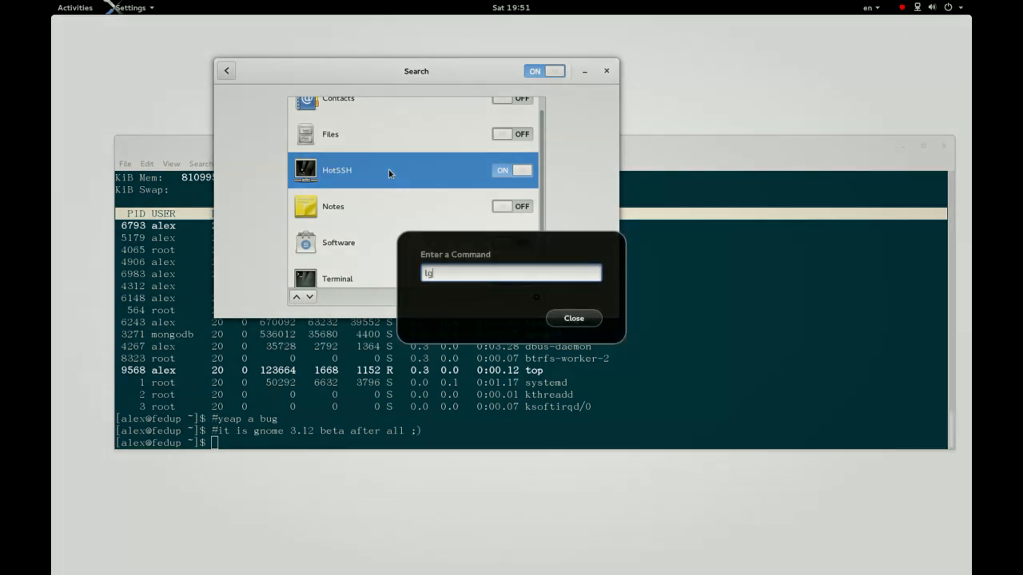
{"action": "key", "text": "Return"}
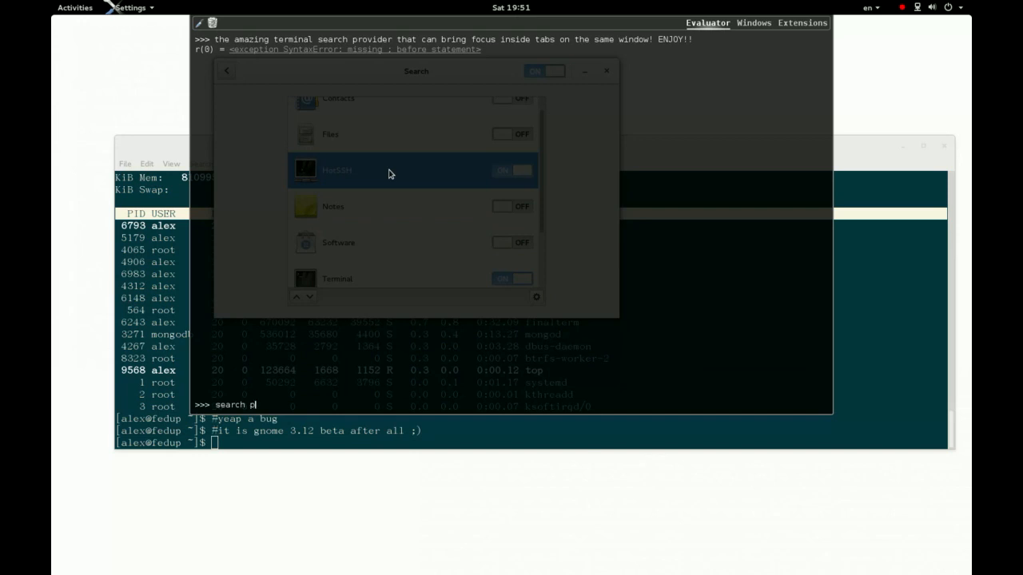
- Note in Looking Glass that the search provider will work for all VTEs like HotSSH
{"action": "type", "text": "rovider will work for al"}
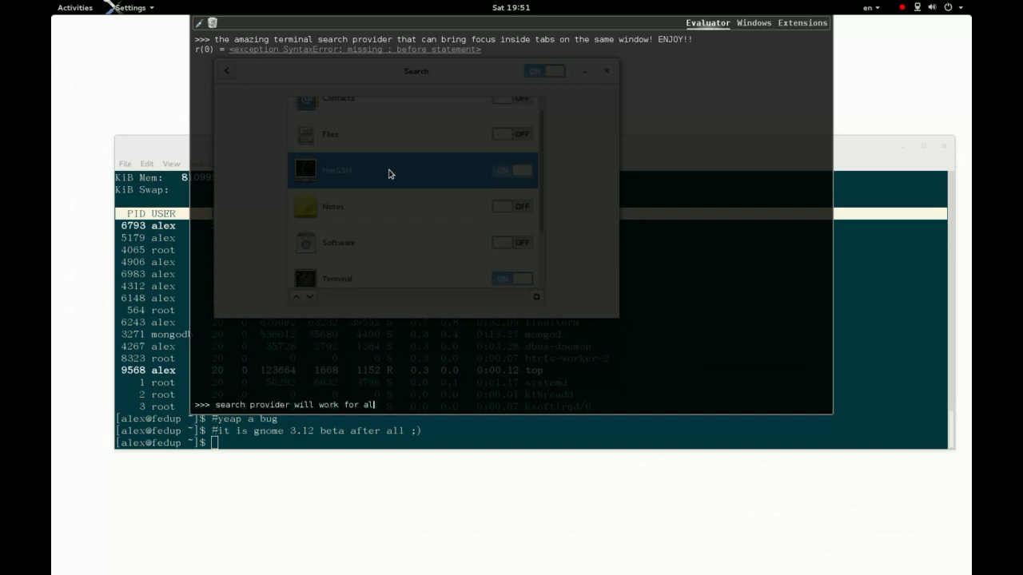
{"action": "type", "text": "VTEs like Hot"}
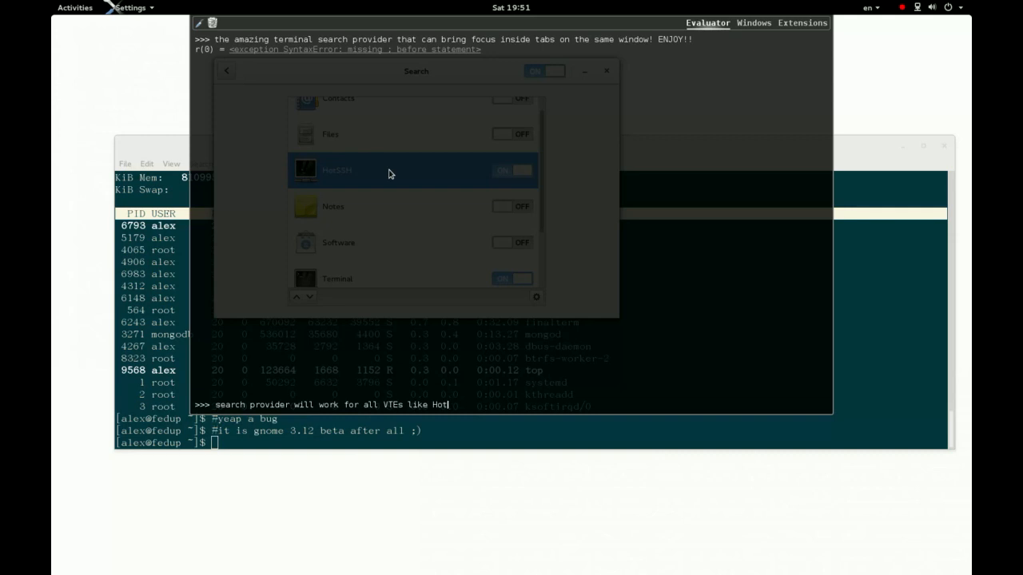
{"action": "type", "text": "SSH!!"}
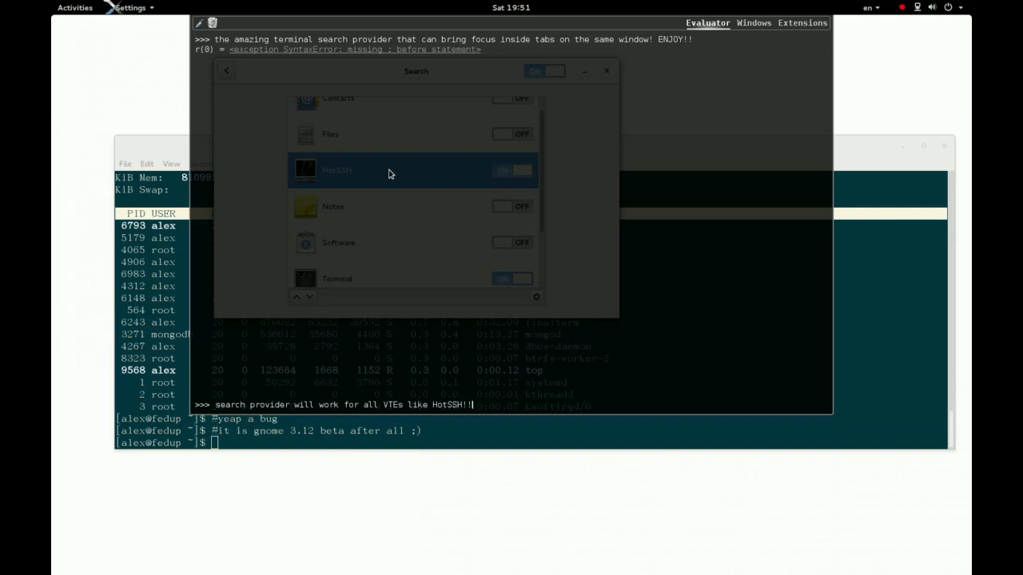